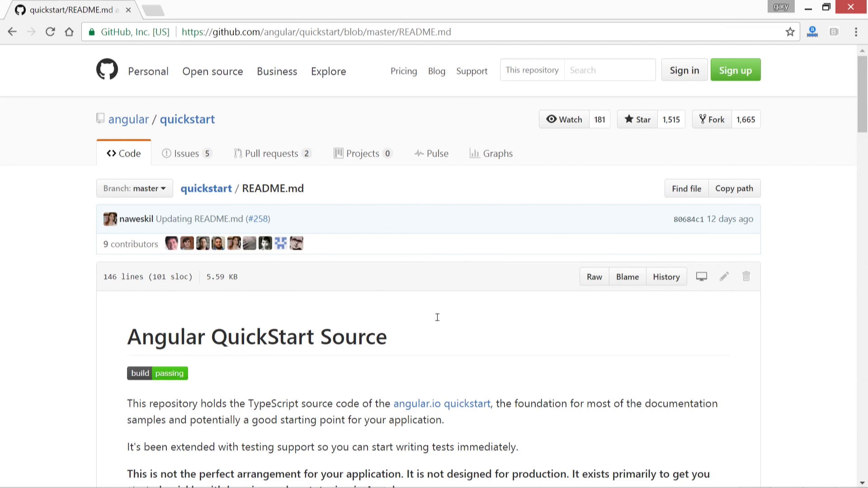
Scroll the QuickStart README down to the 'Create a new project' clone instructions.
scroll(down, 3)
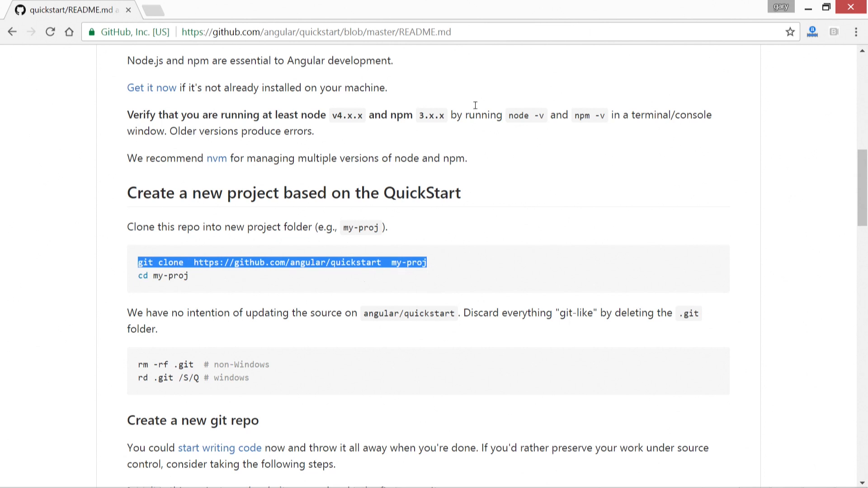
mouse_move(318, 28)
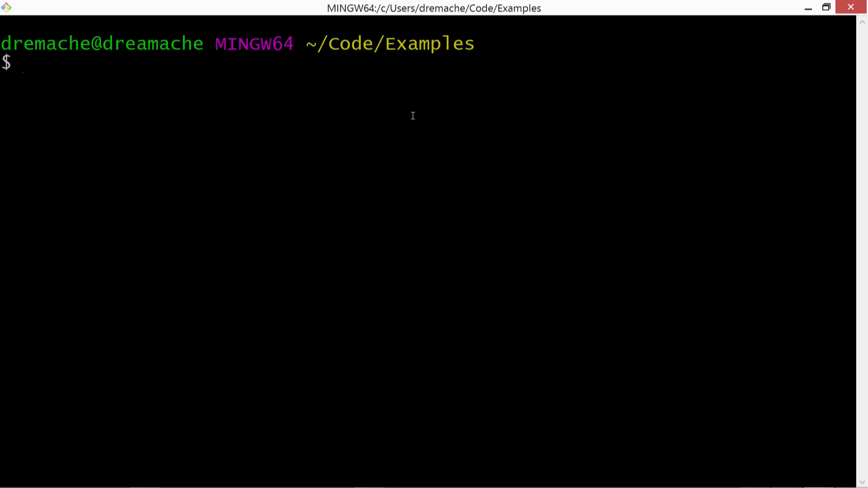
right_click(413, 116)
text(git clone  https://github.com/angular/quickstart)
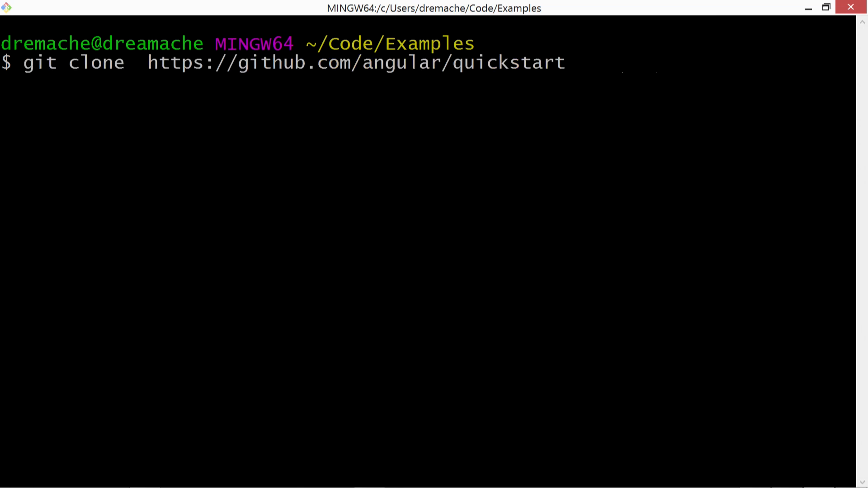
text(css-binding)
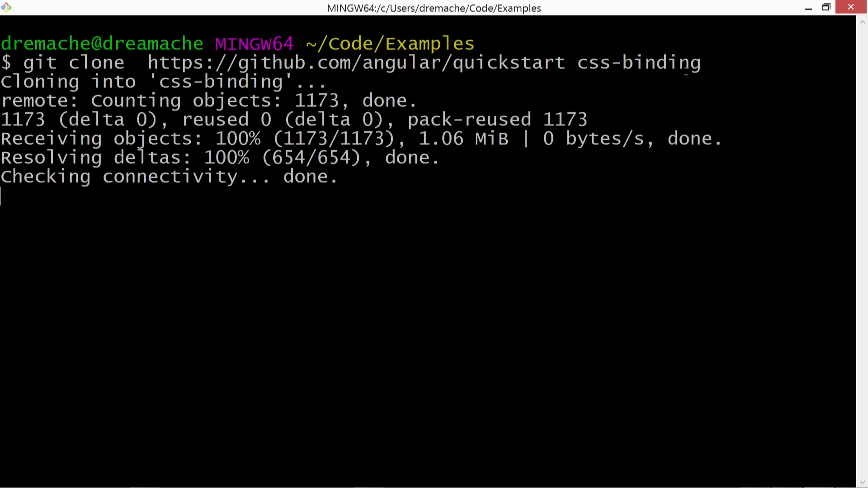
text(cd cs)
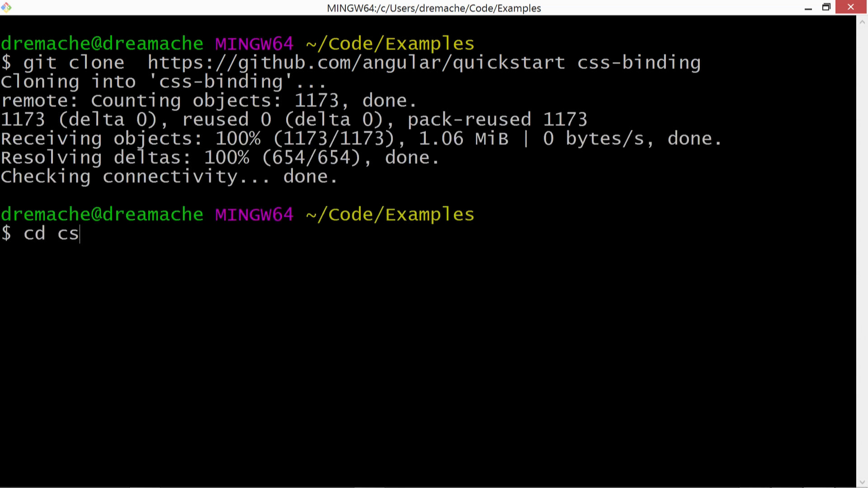